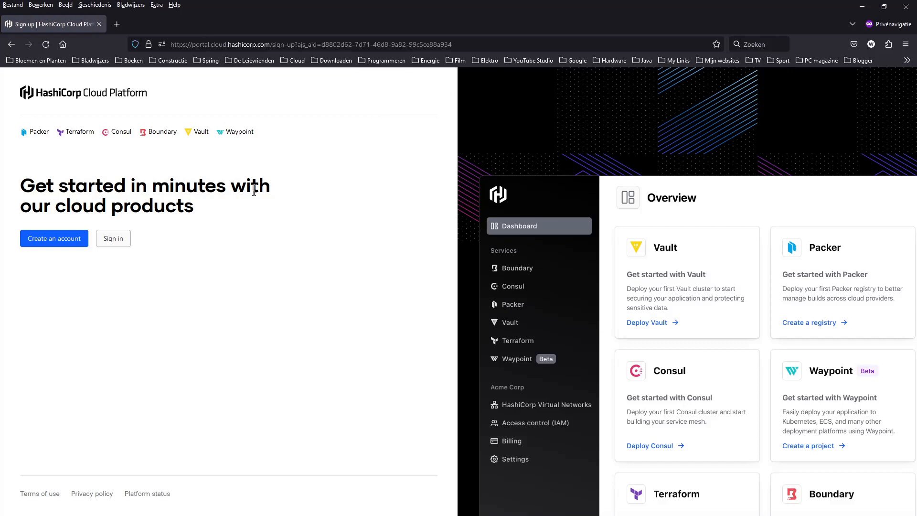
# - Start creating a HashiCorp Cloud Platform account from the sign-up page
pyautogui.click(53, 238)
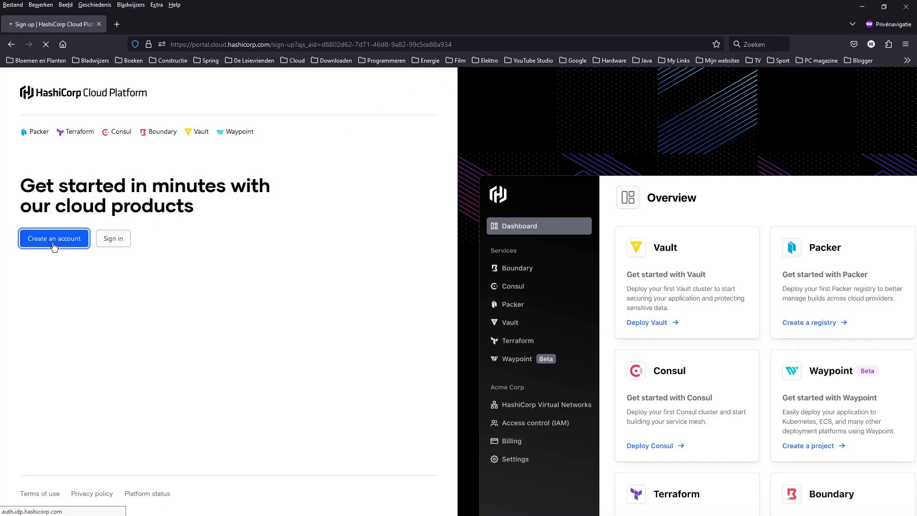
pyautogui.click(54, 238)
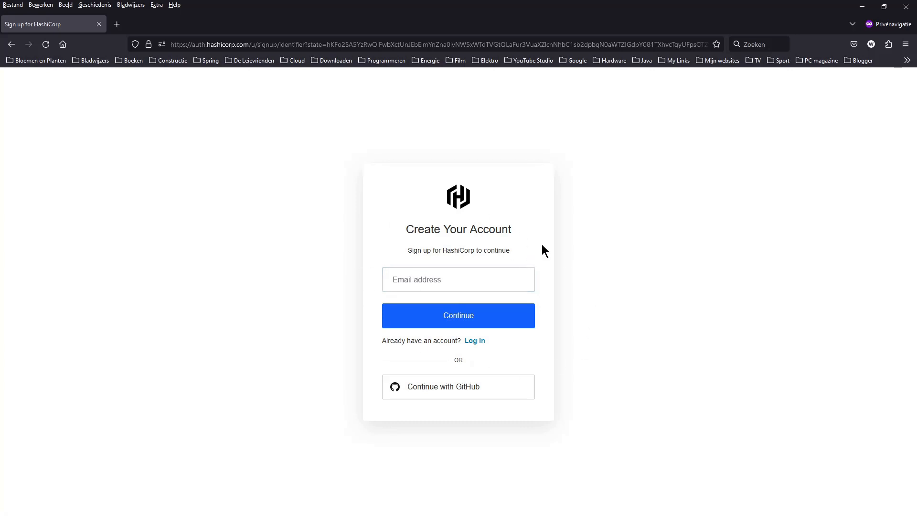
pyautogui.moveTo(472, 243)
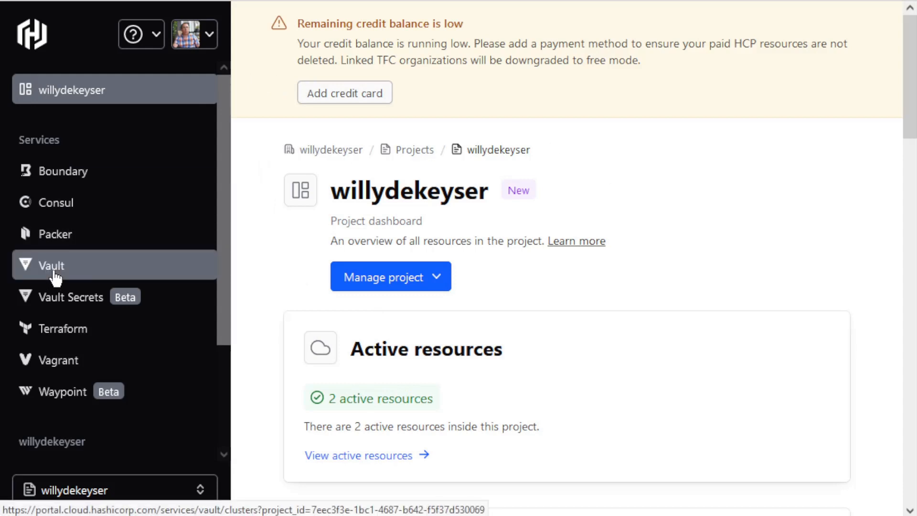
# - Open sample-cluster from the Vault list and review its details, quick actions and URLs
pyautogui.click(51, 266)
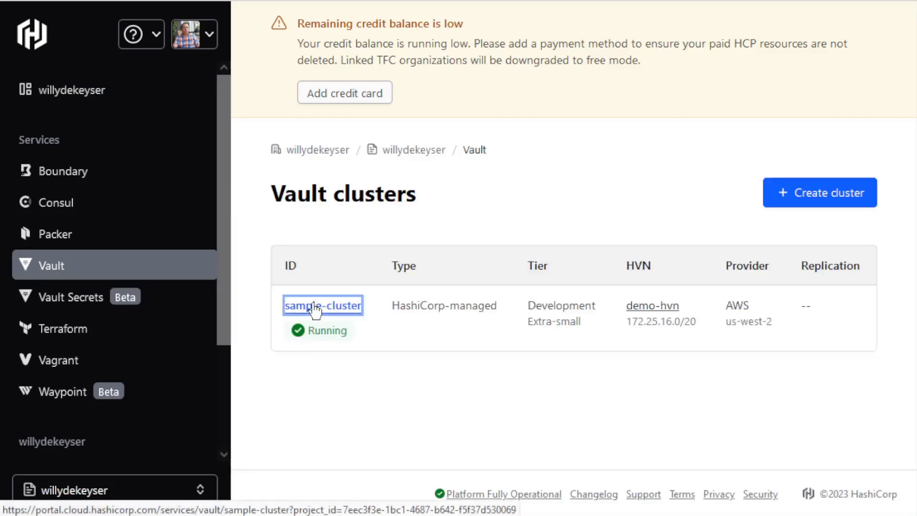
pyautogui.click(322, 305)
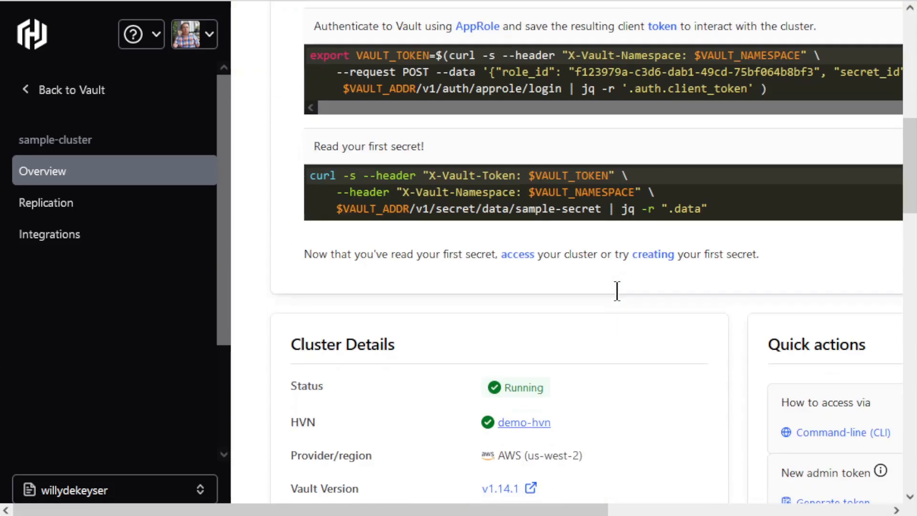
pyautogui.scroll(-3)
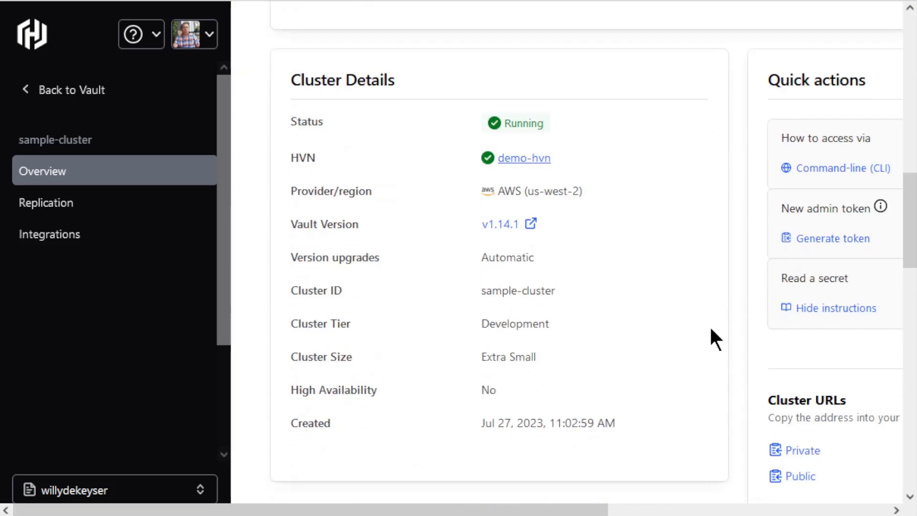
pyautogui.moveTo(866, 270)
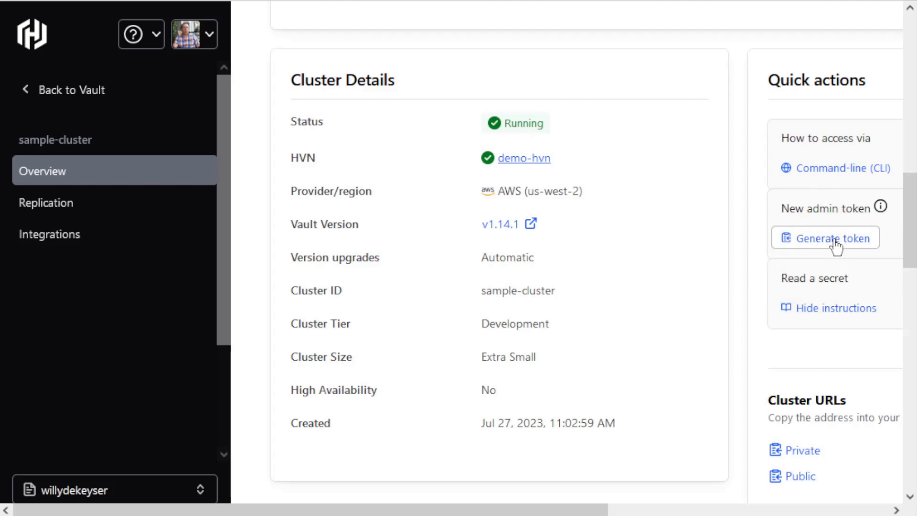
pyautogui.scroll(-3)
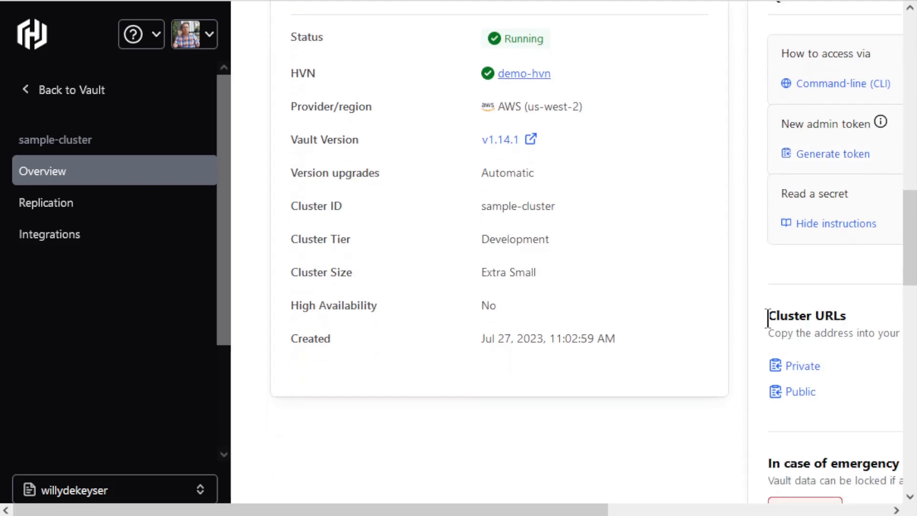
pyautogui.moveTo(775, 313)
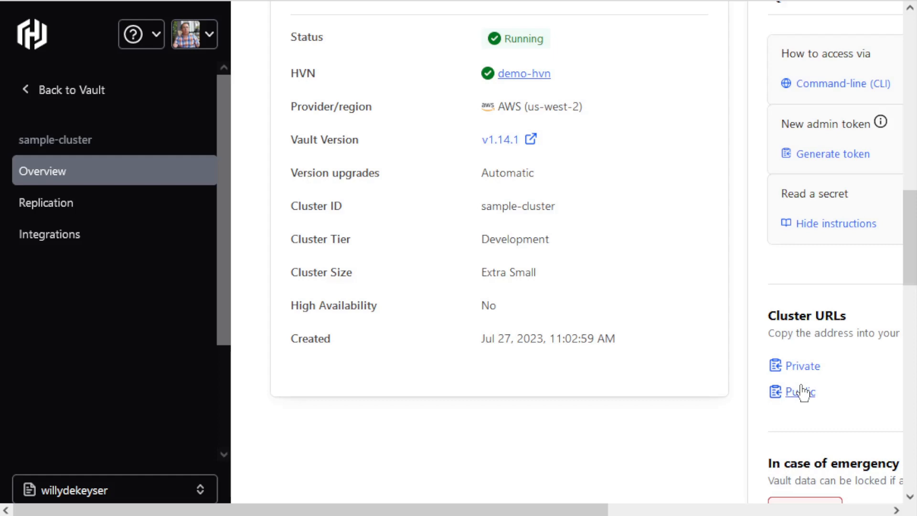
pyautogui.moveTo(800, 341)
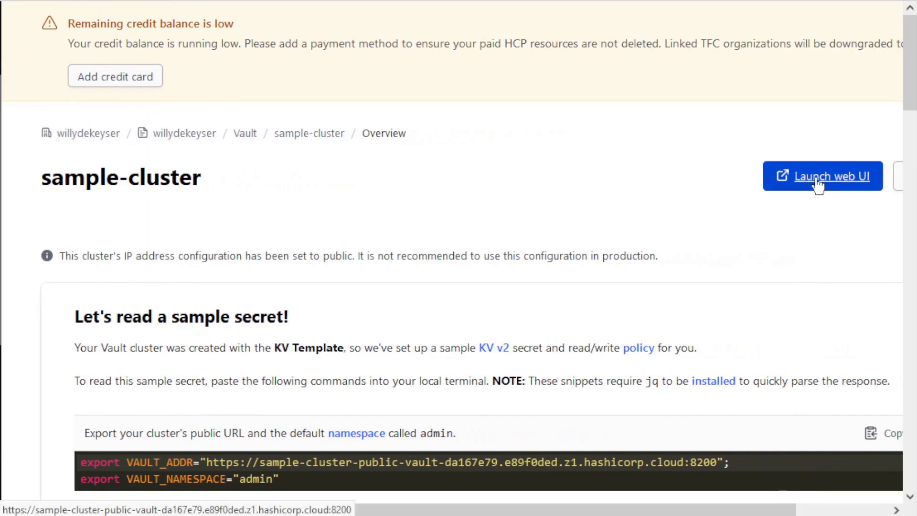
# - Launch the Vault web UI and open the example secret in secret/
pyautogui.click(822, 176)
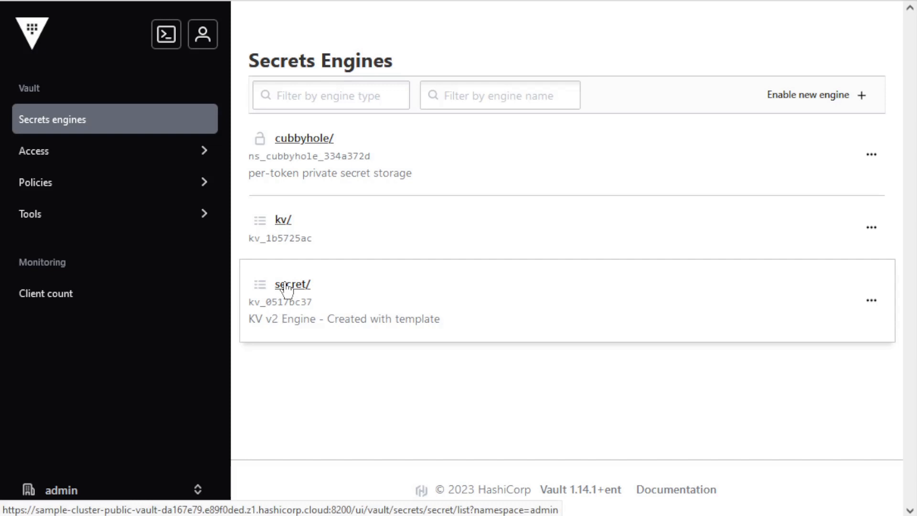
pyautogui.click(292, 285)
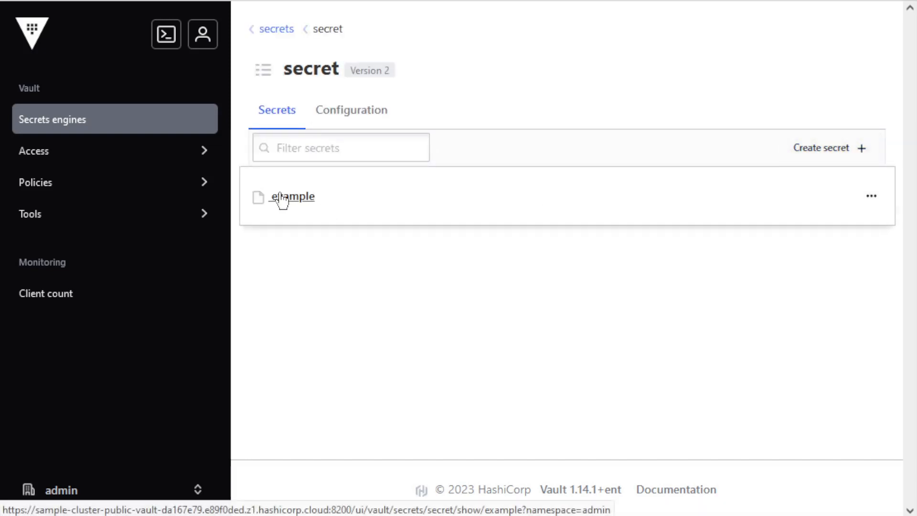
pyautogui.click(292, 196)
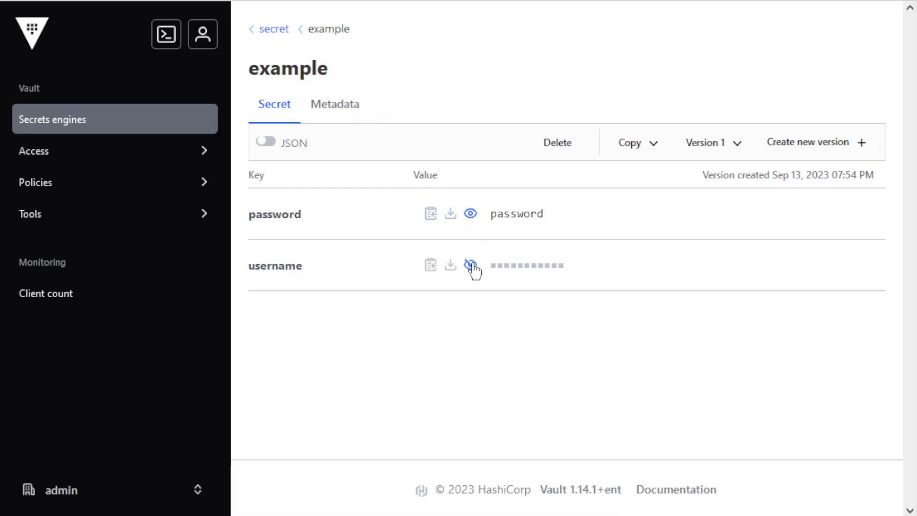
# - Reveal the username and password values of the example secret
pyautogui.click(472, 265)
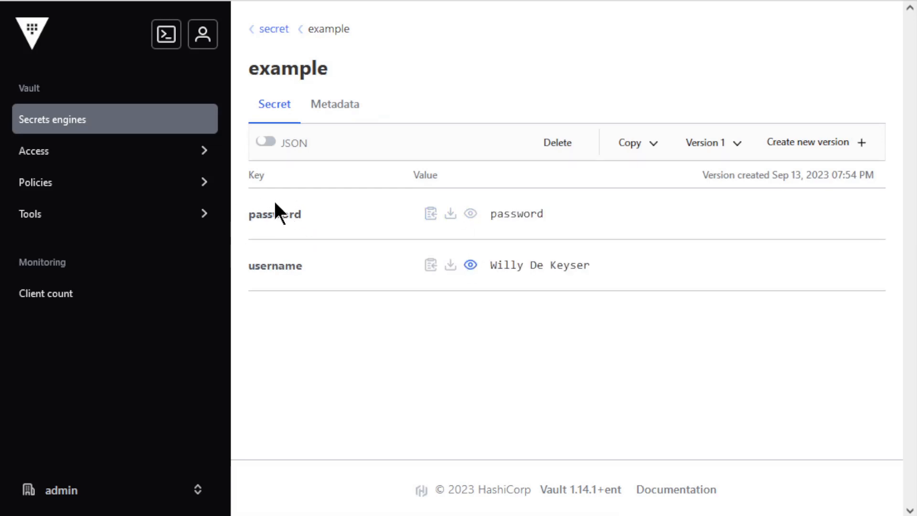
pyautogui.click(470, 214)
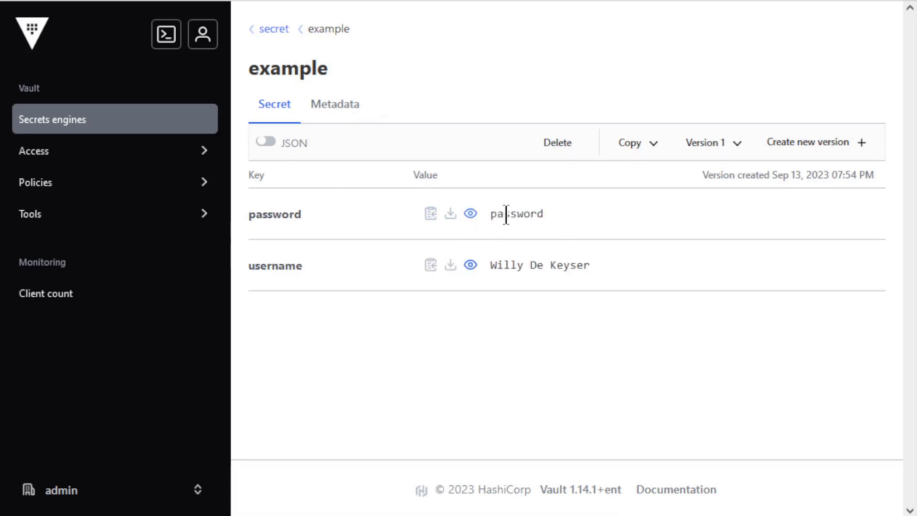
pyautogui.click(470, 214)
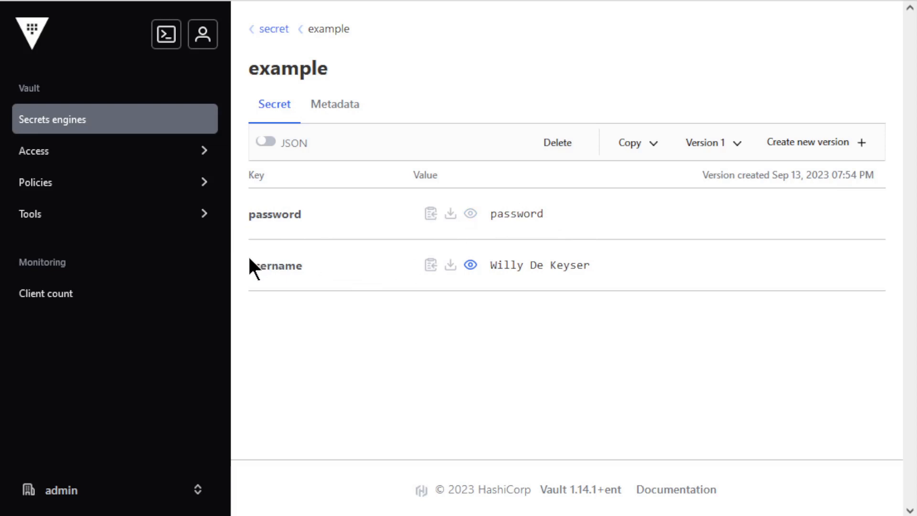
pyautogui.moveTo(260, 302)
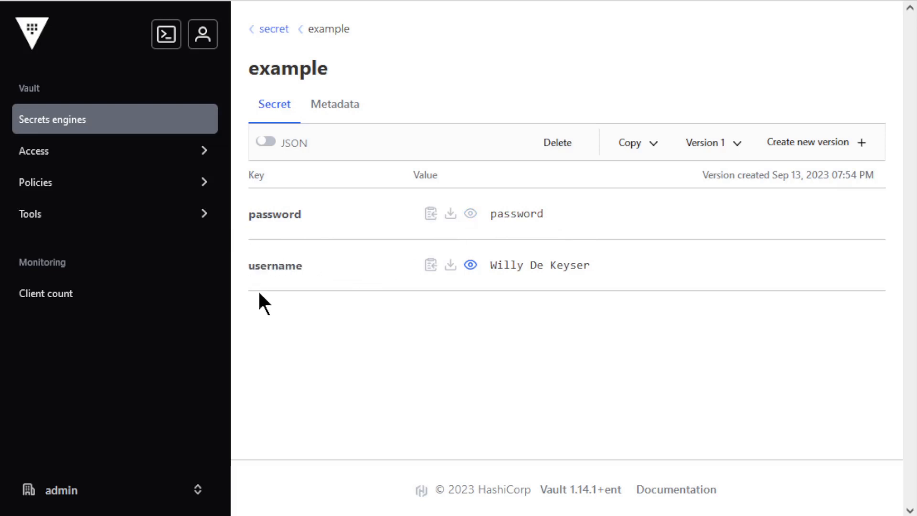
pyautogui.moveTo(615, 266)
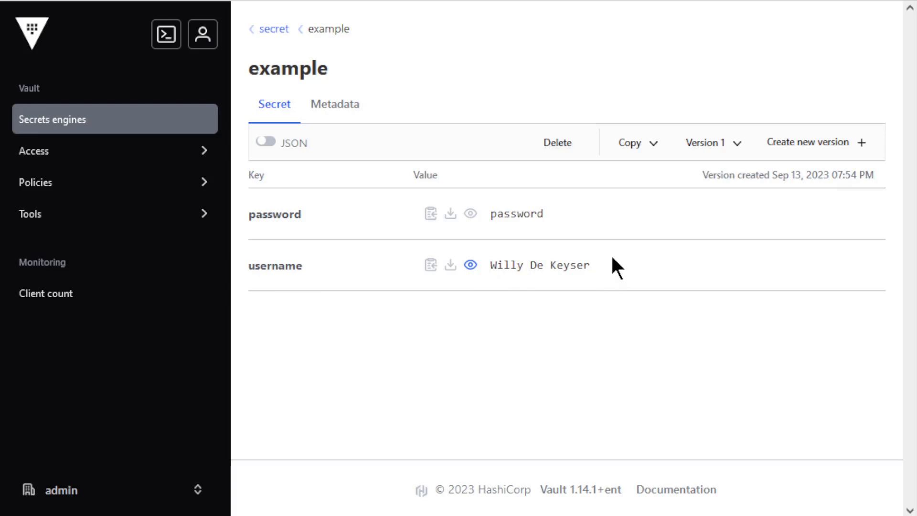
pyautogui.moveTo(563, 268)
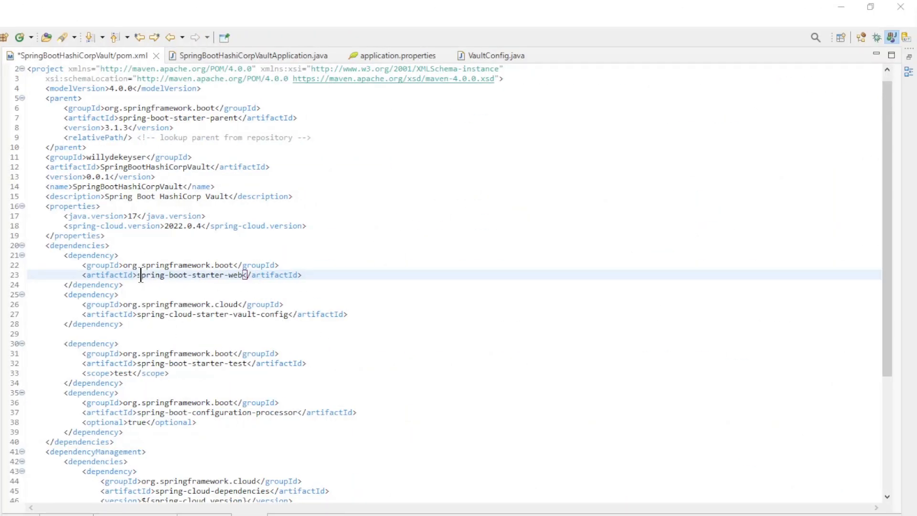
# - Highlight the spring-boot-starter-web dependency, then view SpringBootHashiCorpVaultApplication.java
pyautogui.doubleClick(193, 275)
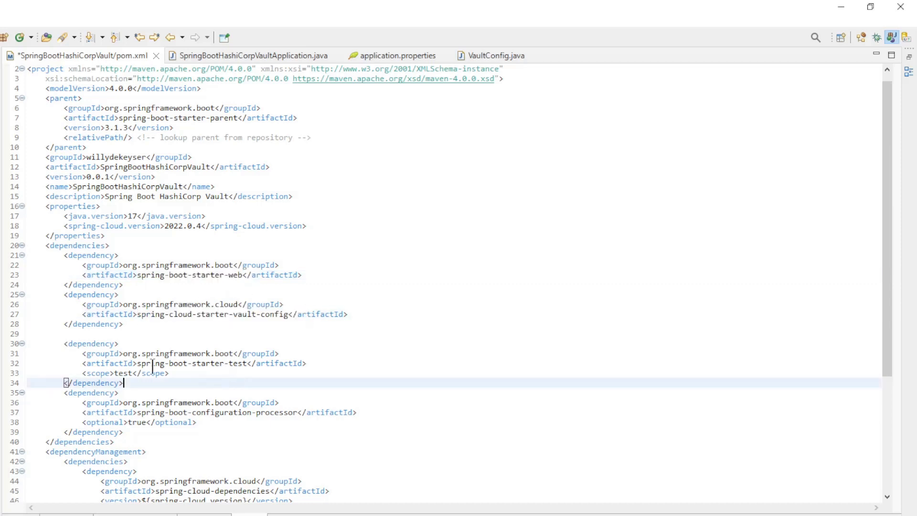
pyautogui.moveTo(271, 386)
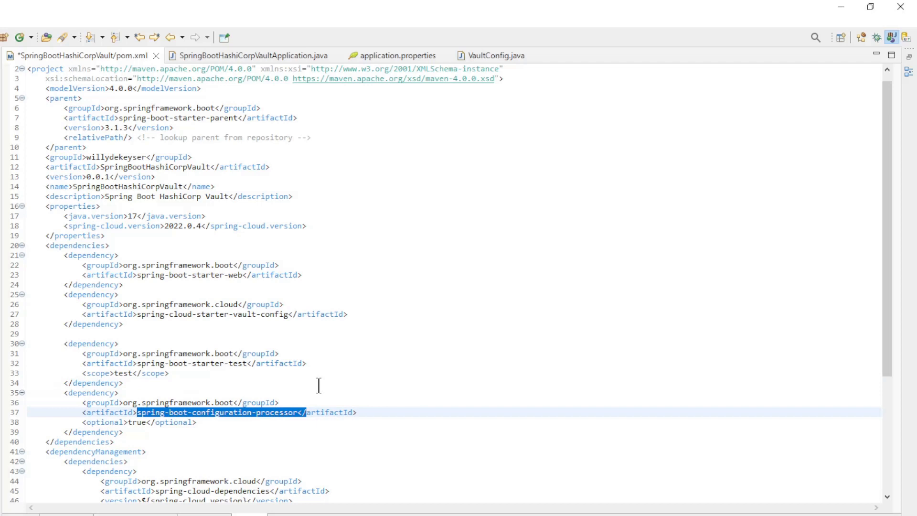
pyautogui.click(252, 56)
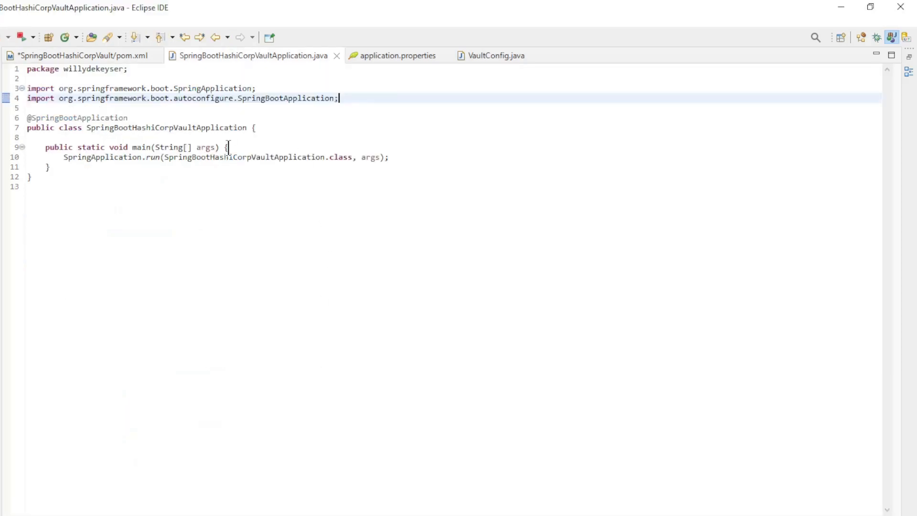
pyautogui.moveTo(349, 88)
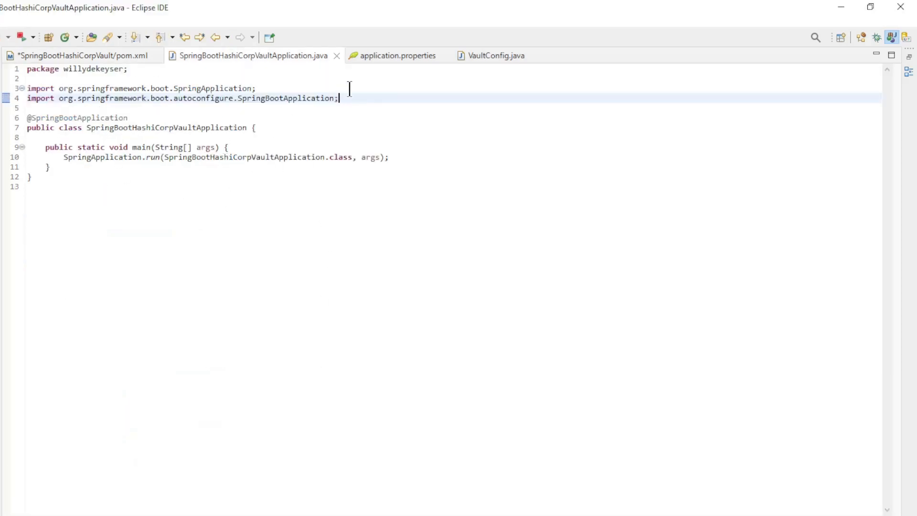
# - View application.properties with port 8080 and Vault token and URI from environment variables
pyautogui.click(398, 56)
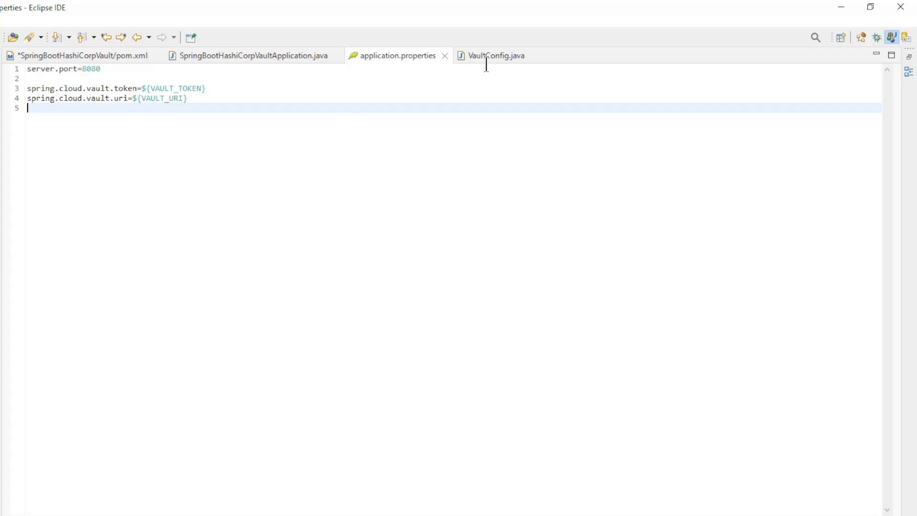
# - Open VaultConfig.java and select the commandLineRunner bean that prints the secret's credentials
pyautogui.click(495, 55)
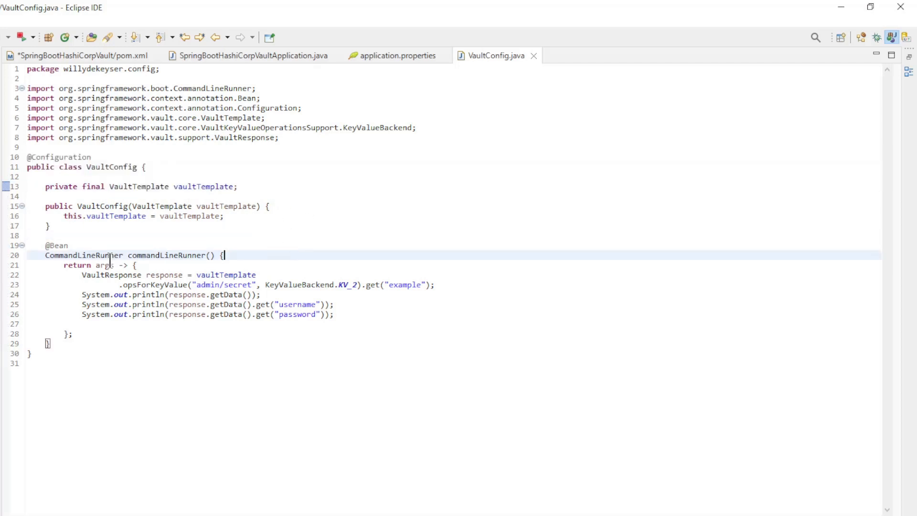
pyautogui.moveTo(224, 255); pyautogui.dragTo(69, 334)
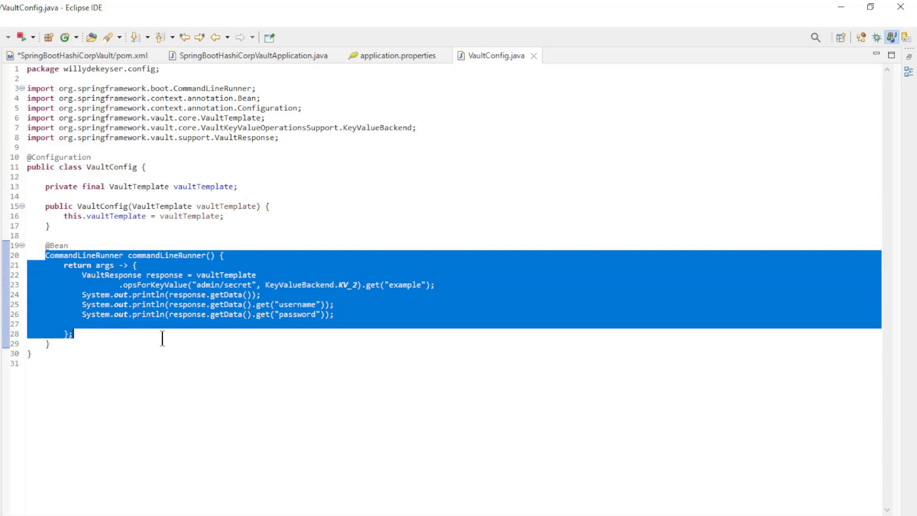